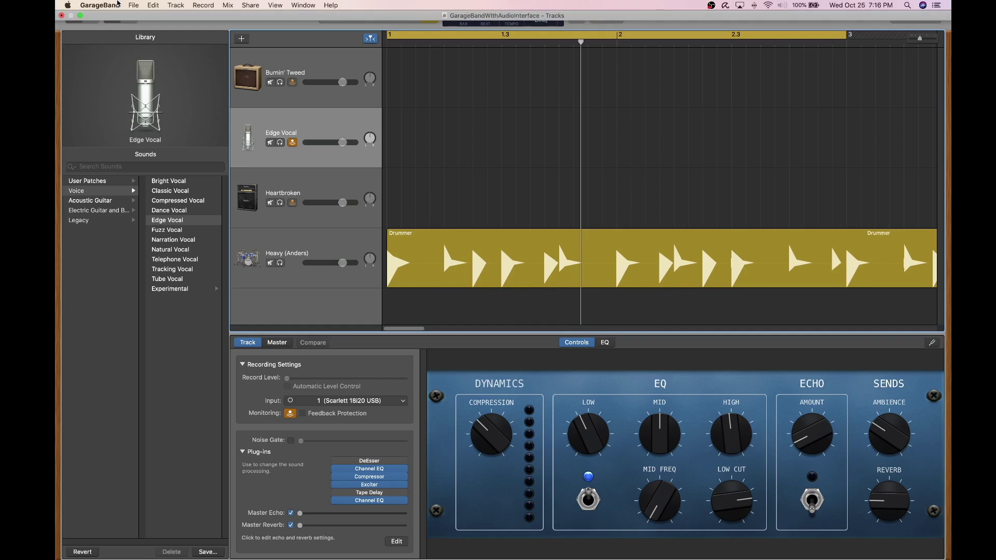
mouse_move(171, 6)
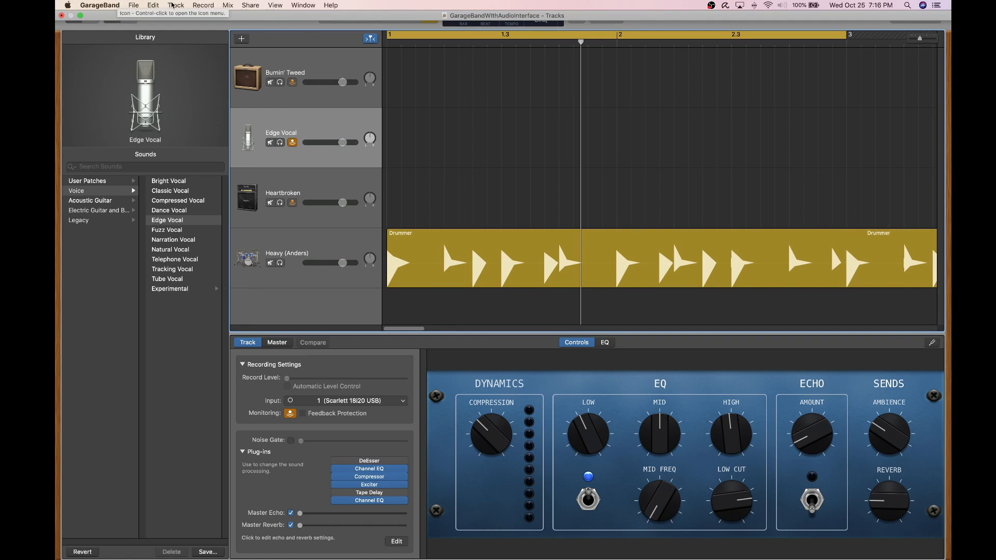
Step: Open GarageBand's Track menu to reach the new-track commands
left_click(175, 6)
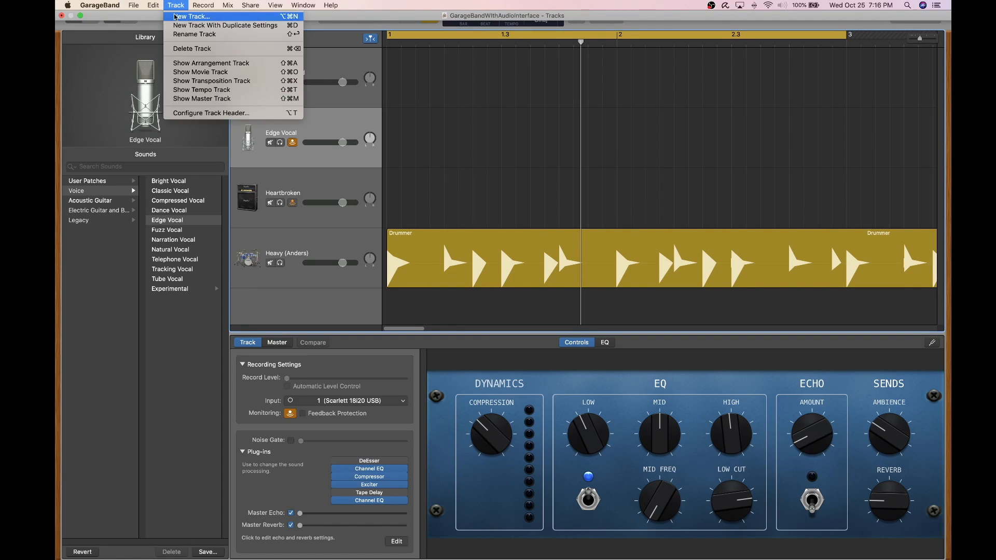
Step: Create Audio 4, a microphone audio track on Input 1 of the Scarlett 18i20 USB
left_click(191, 16)
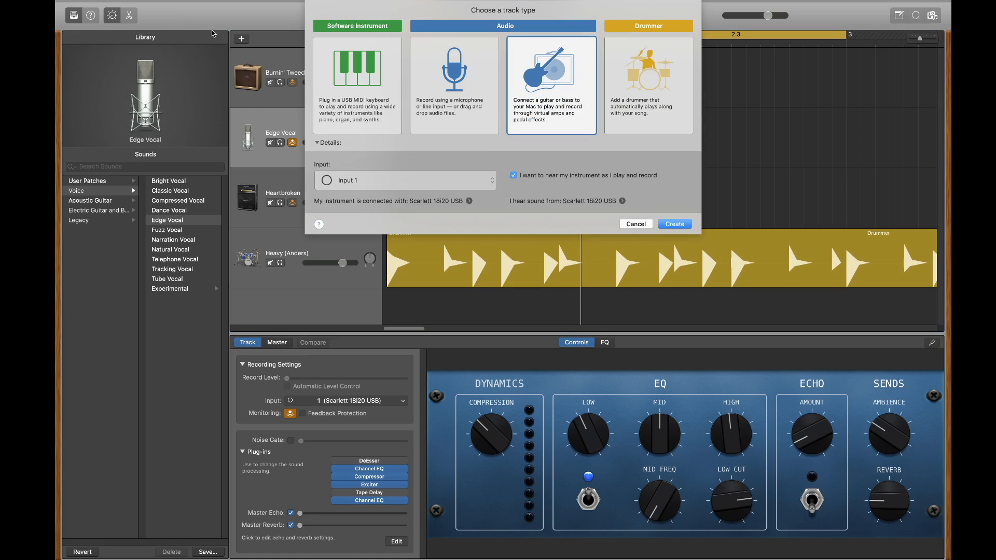
left_click(357, 67)
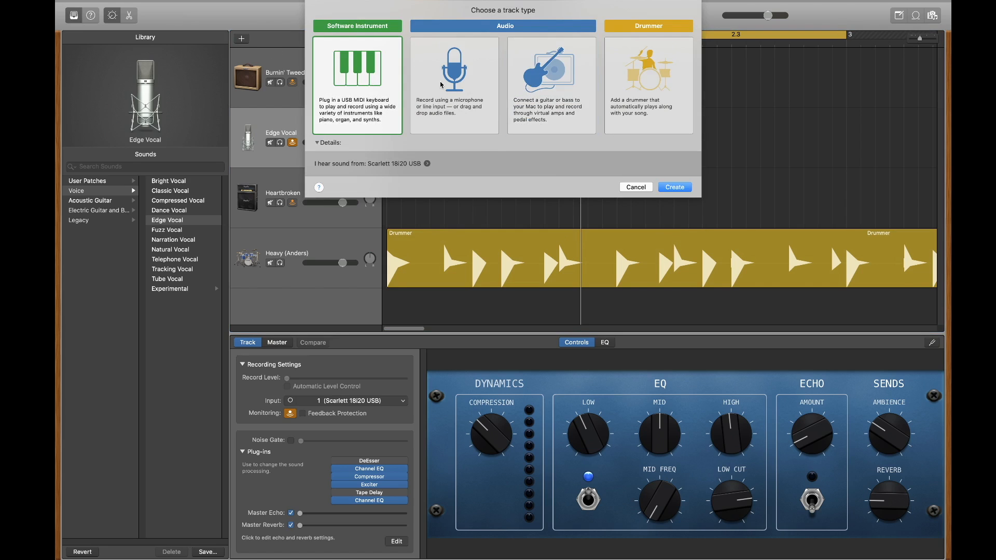
left_click(551, 68)
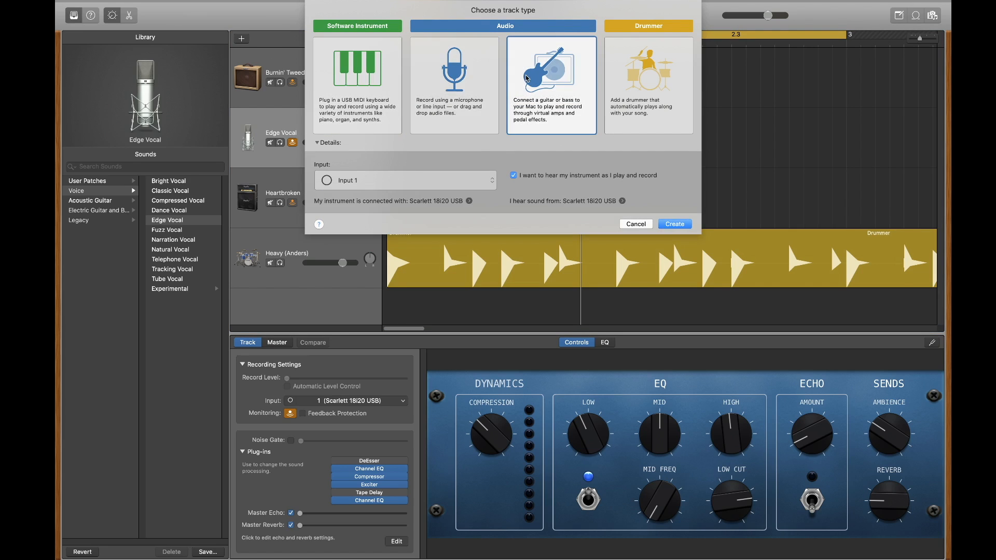
left_click(648, 70)
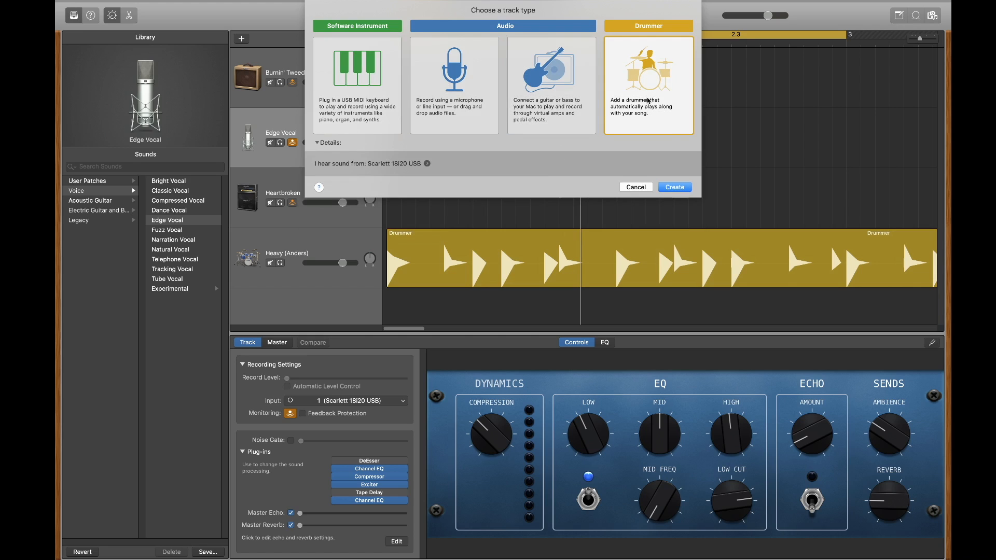
left_click(453, 68)
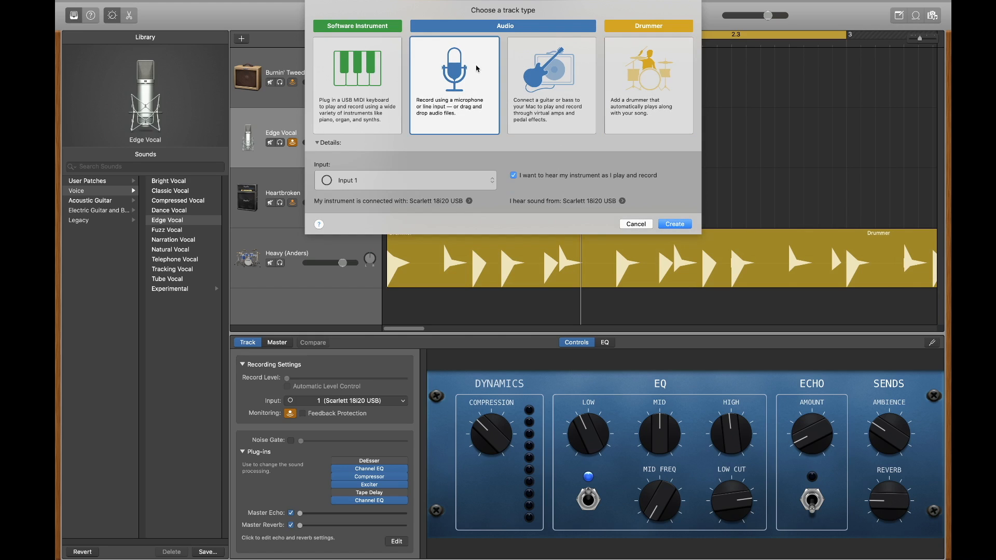
left_click(404, 180)
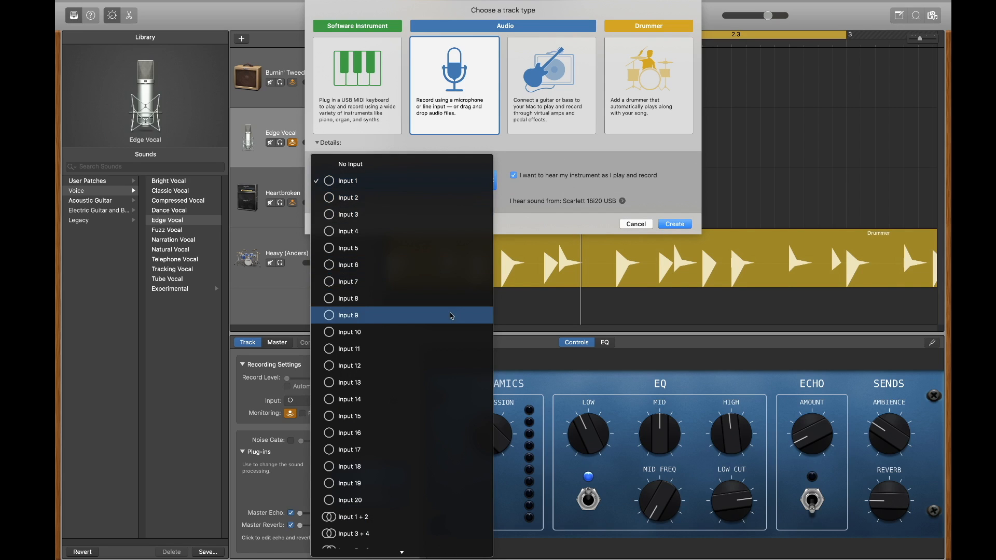
left_click(347, 180)
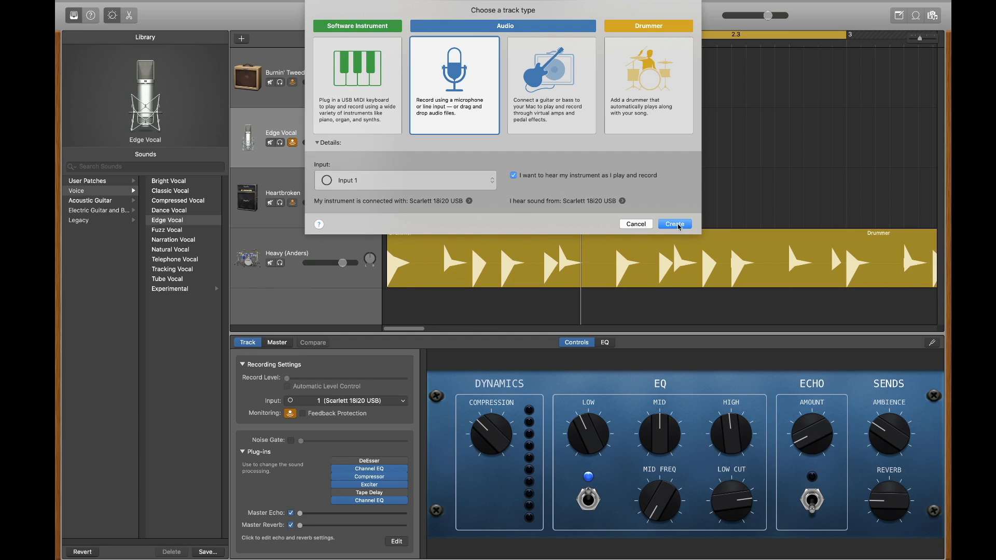
left_click(674, 223)
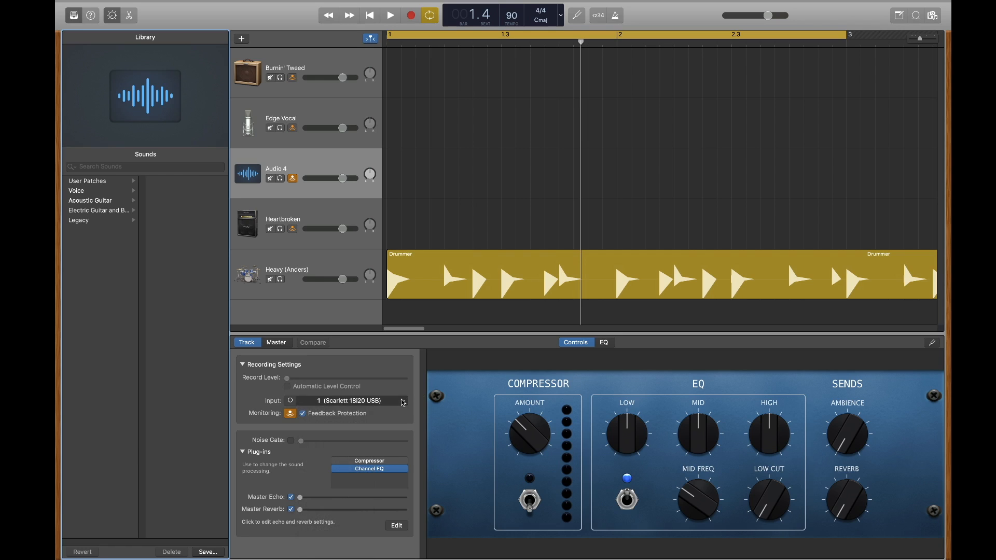
mouse_move(449, 210)
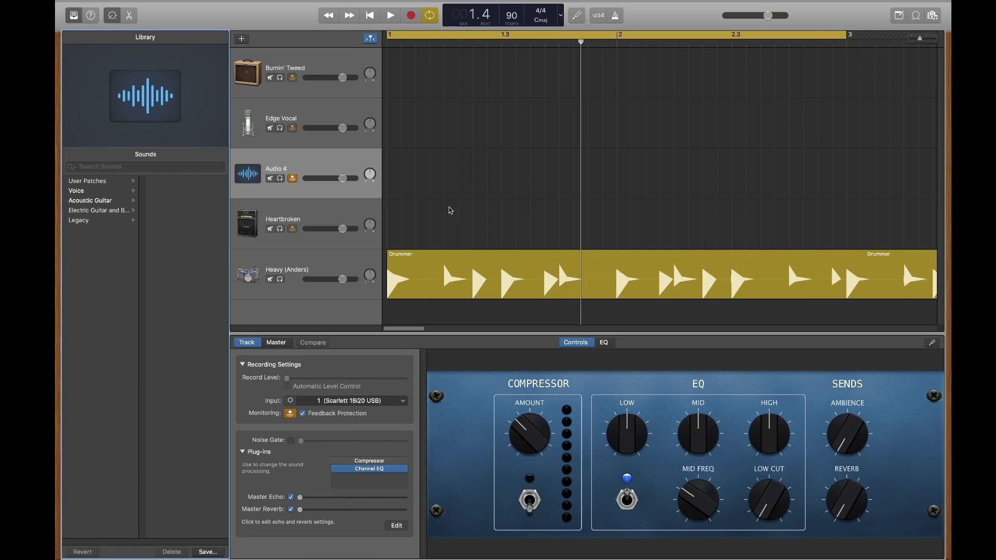
mouse_move(458, 175)
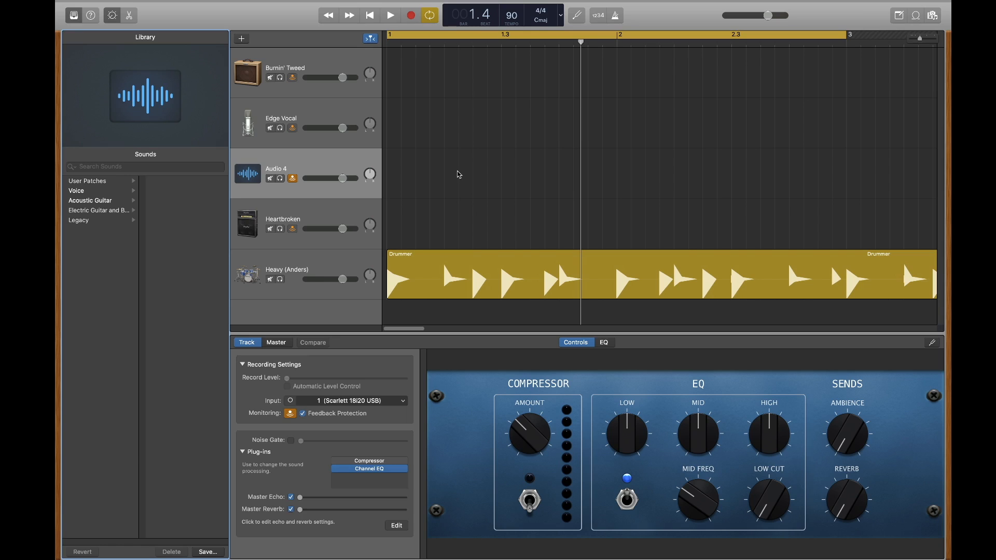
mouse_move(77, 4)
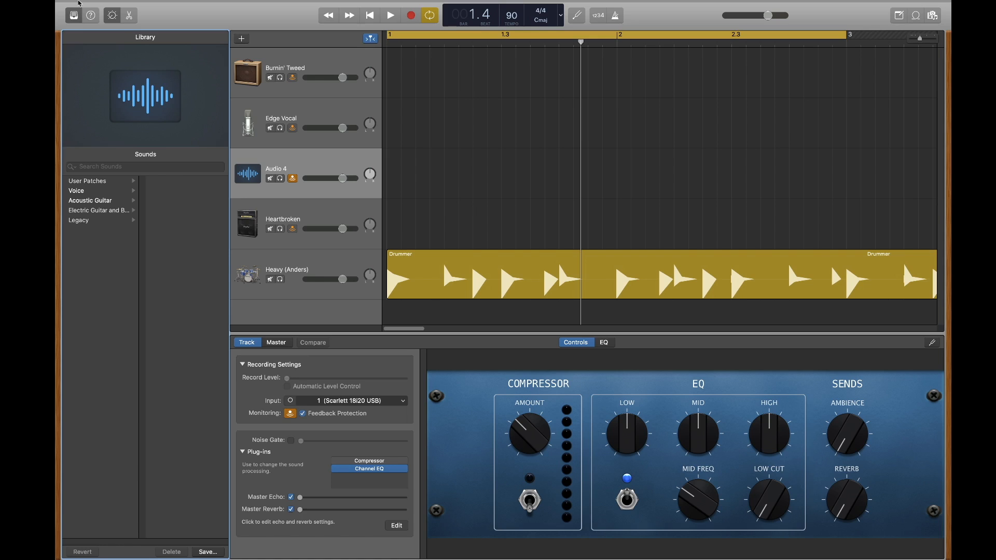
Step: Set GarageBand's audio devices to Scarlett 2i4 USB in Preferences, then close them
left_click(99, 5)
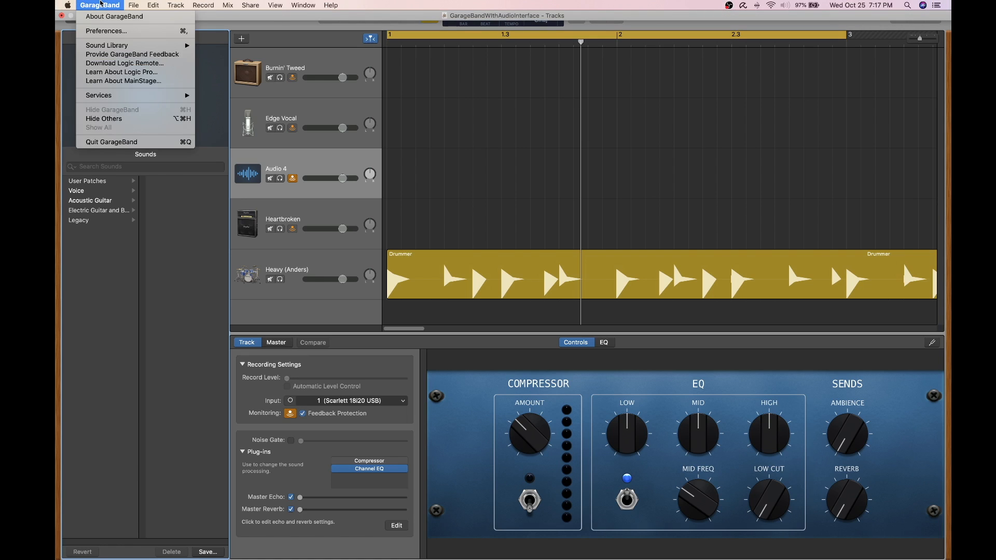
left_click(106, 31)
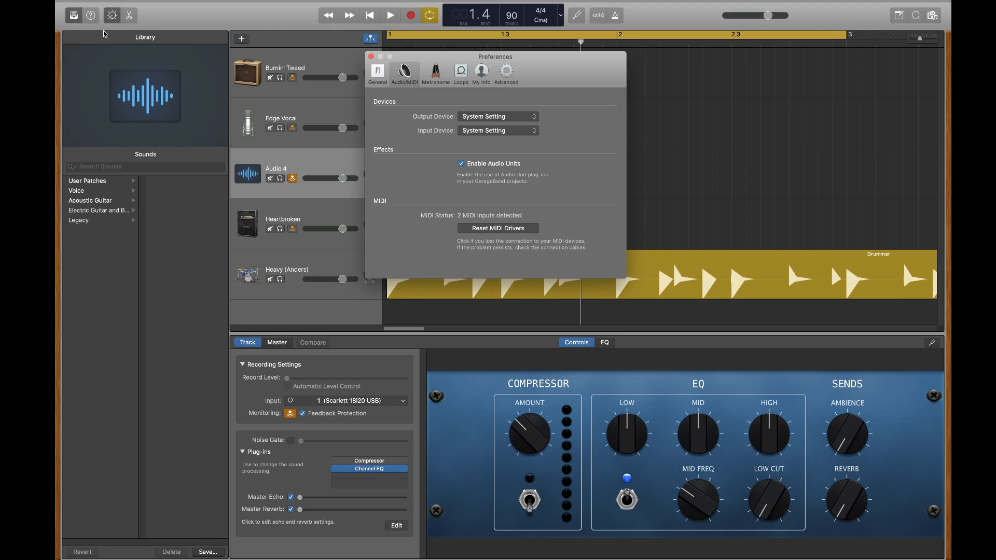
left_click(498, 116)
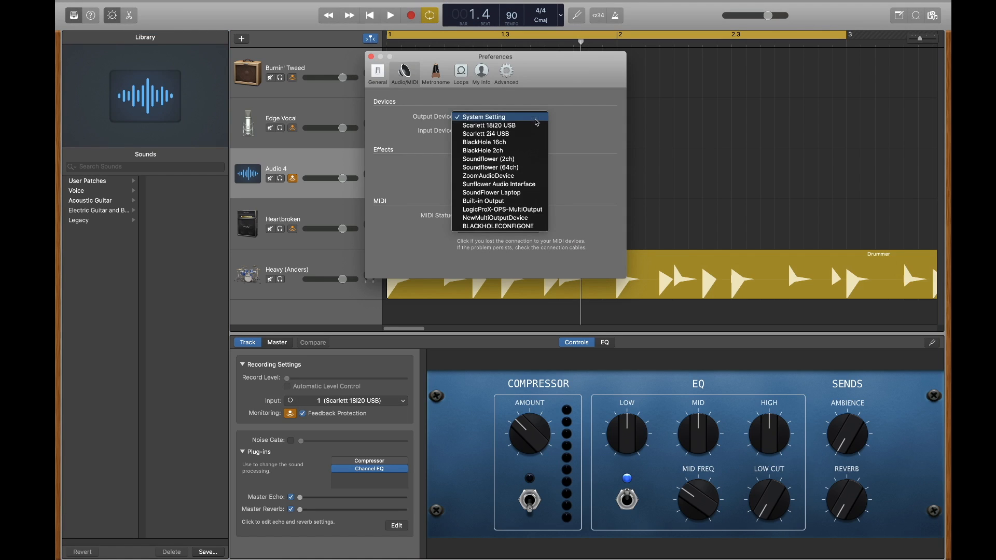
mouse_move(486, 134)
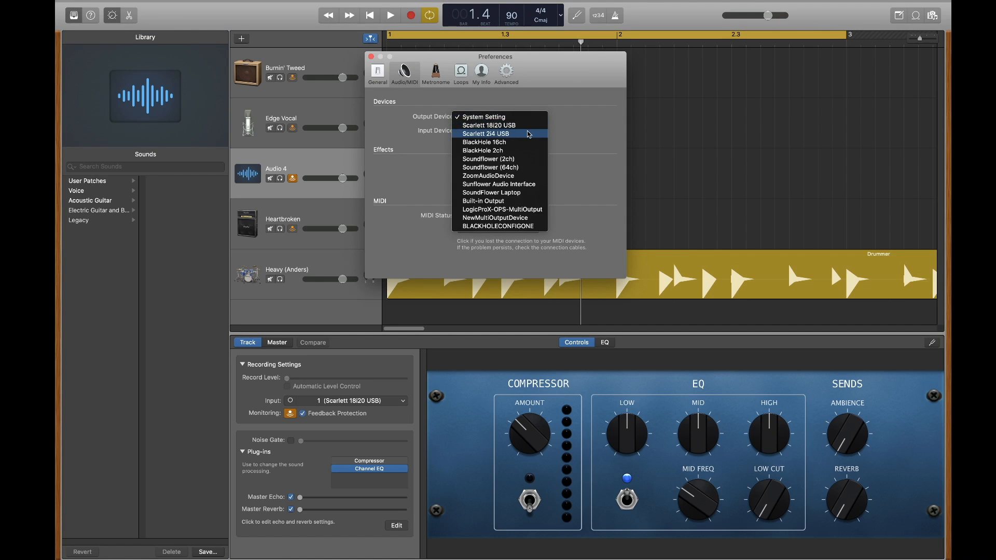
left_click(486, 133)
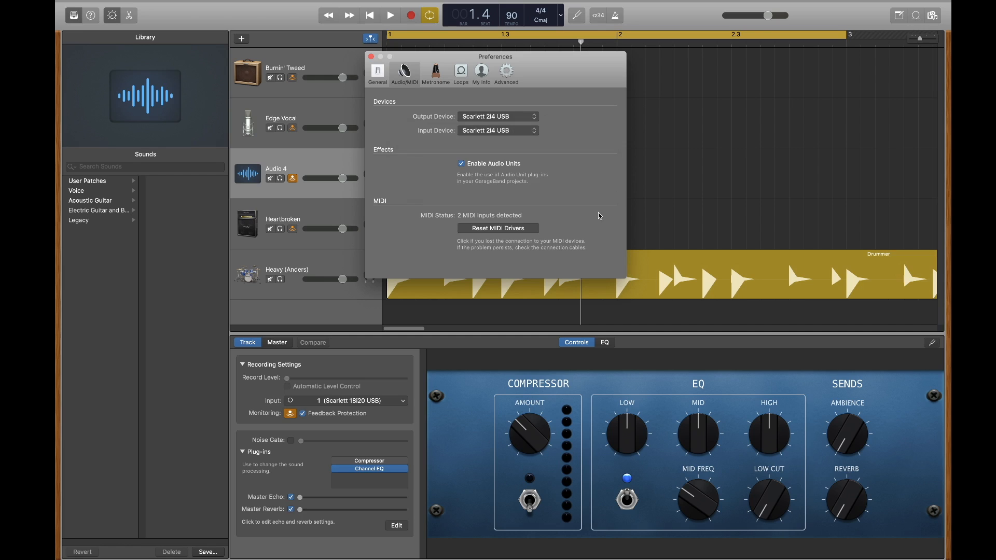
left_click(371, 56)
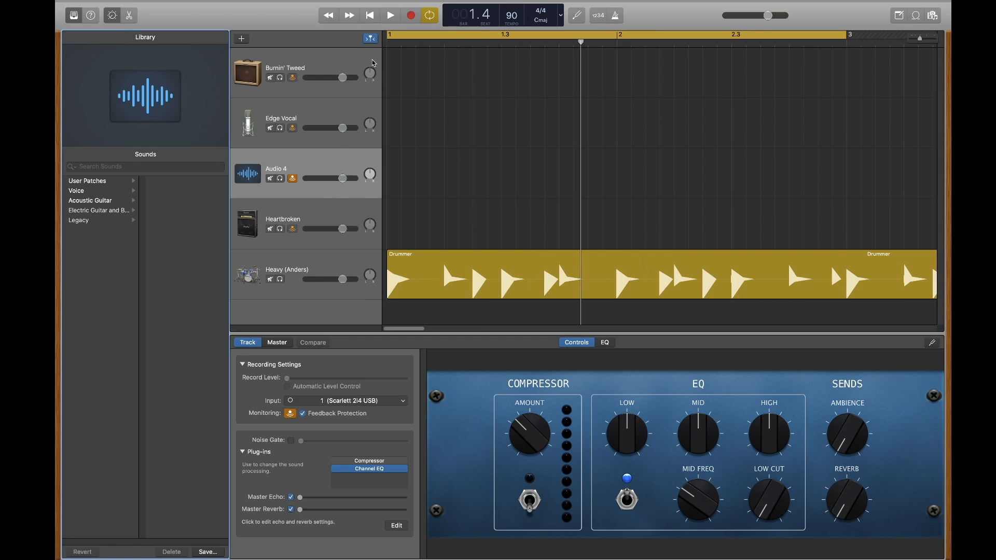
mouse_move(681, 184)
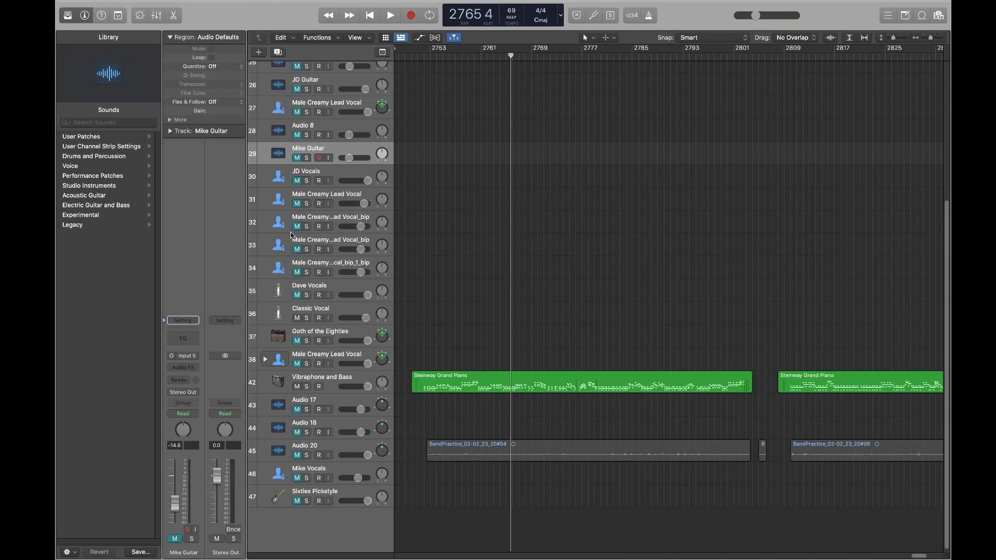
mouse_move(74, 3)
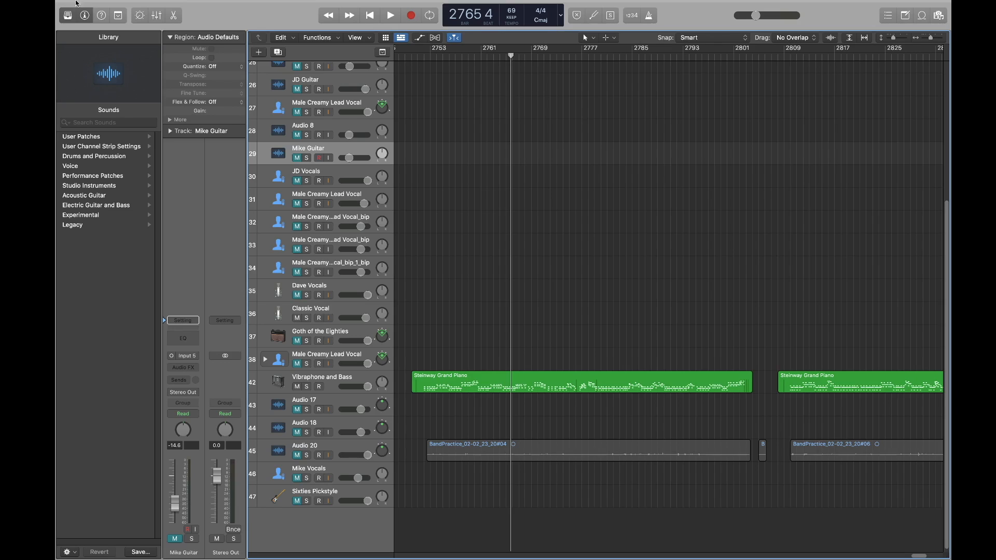
Step: Open Logic Pro's Track menu in the BandPractice project and dismiss it
left_click(167, 5)
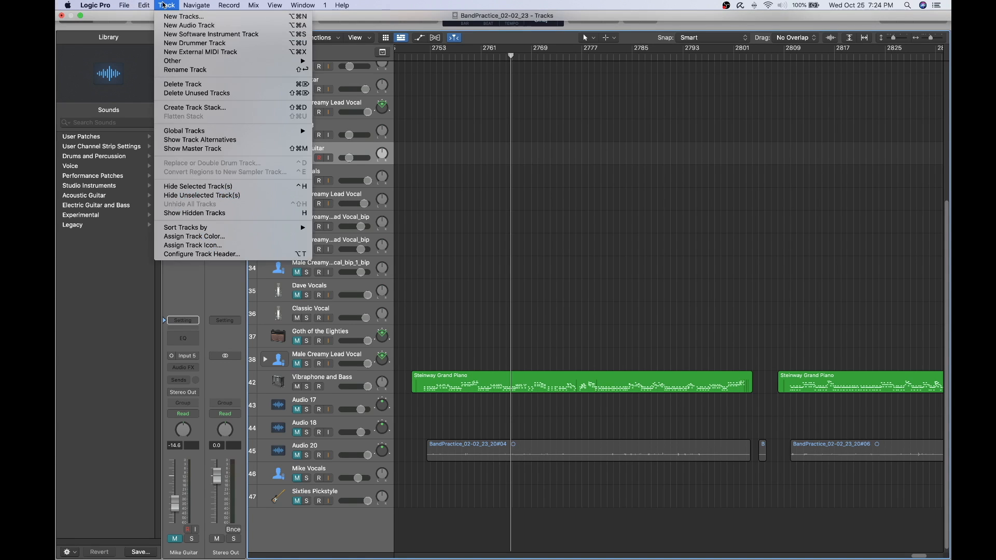
key("Escape")
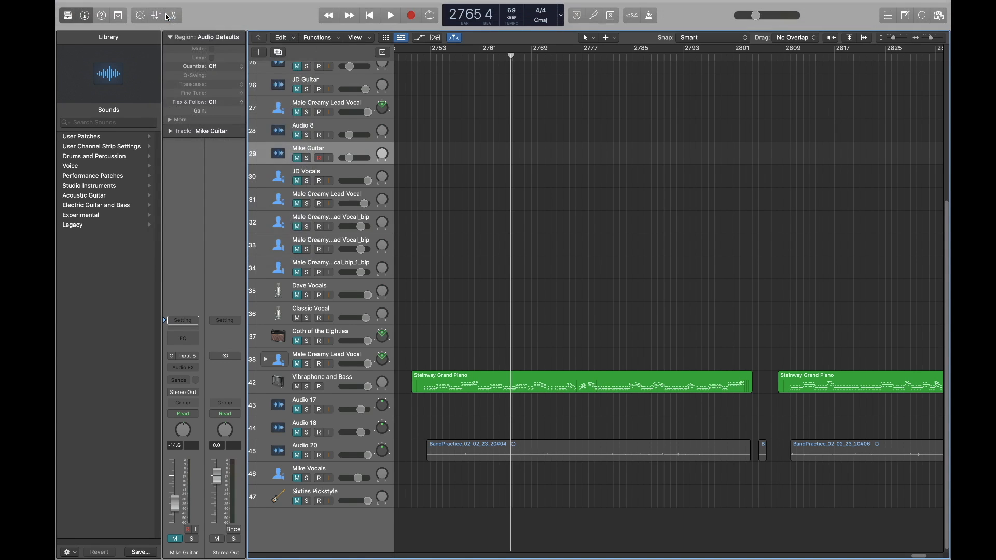
Step: Create Audio 26 in Logic Pro, confirming Input 1 from the Scarlett 18i20 USB
left_click(258, 52)
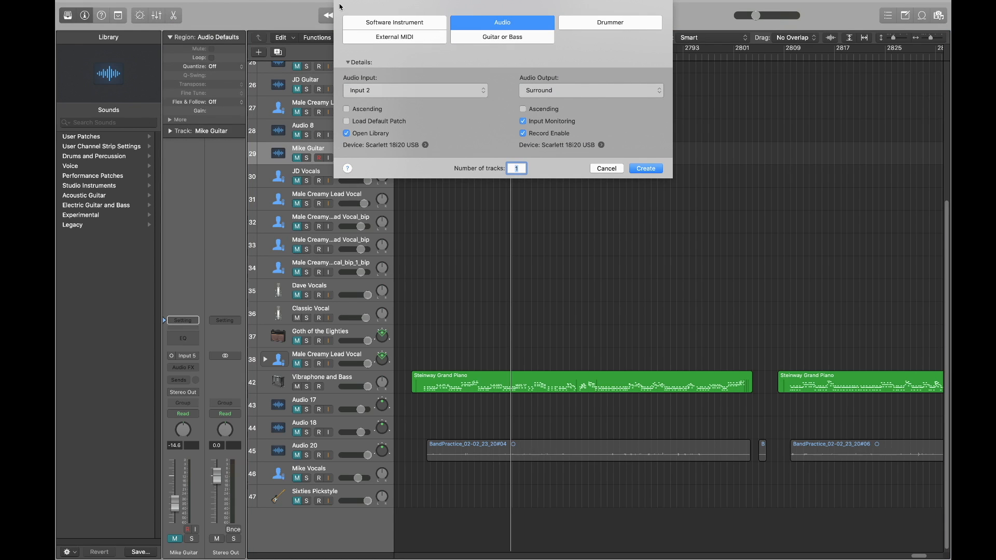
mouse_move(479, 103)
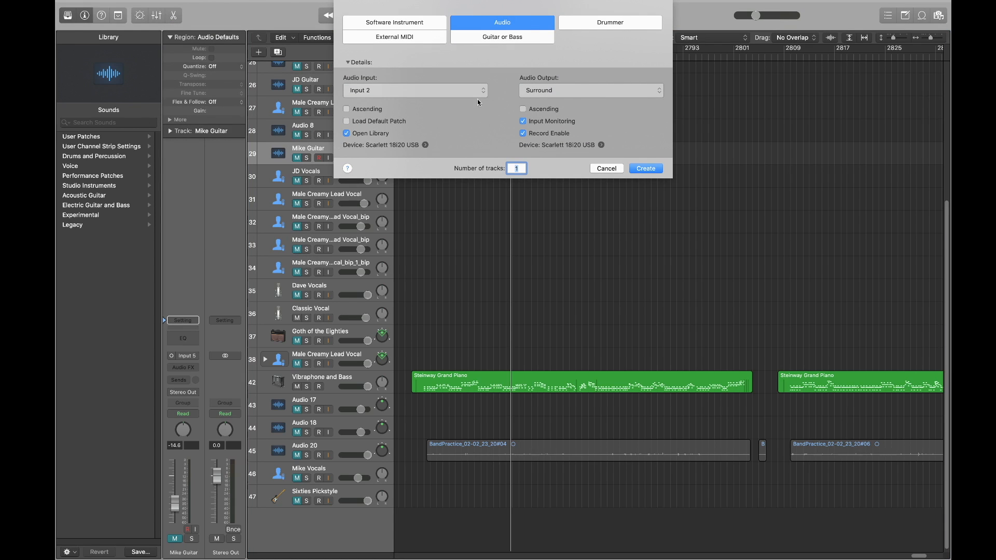
left_click(415, 90)
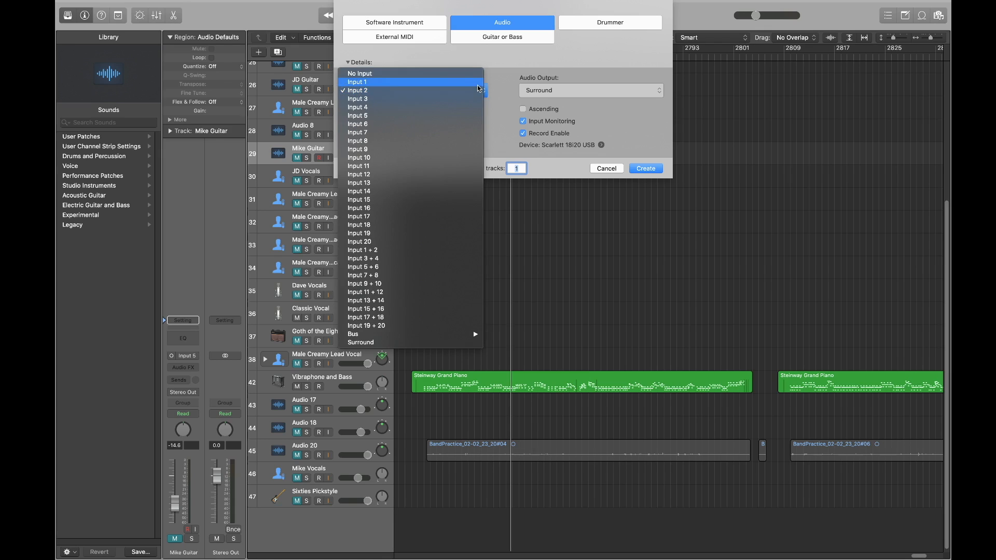
left_click(357, 82)
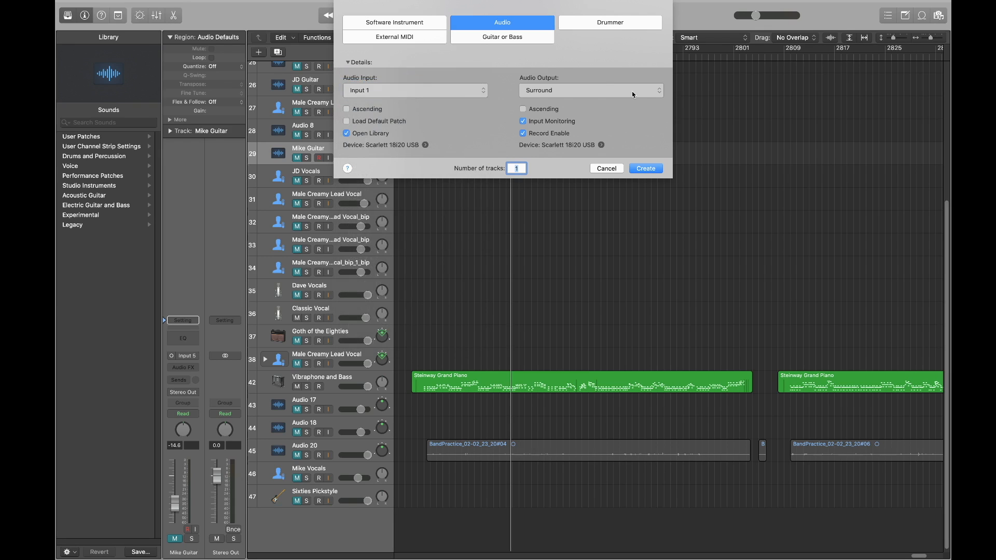
mouse_move(645, 168)
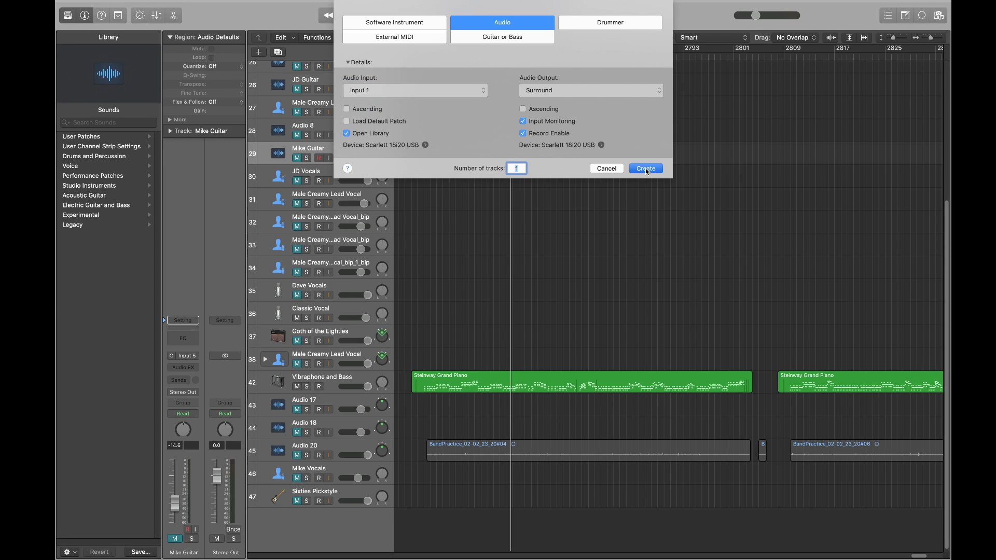
left_click(645, 168)
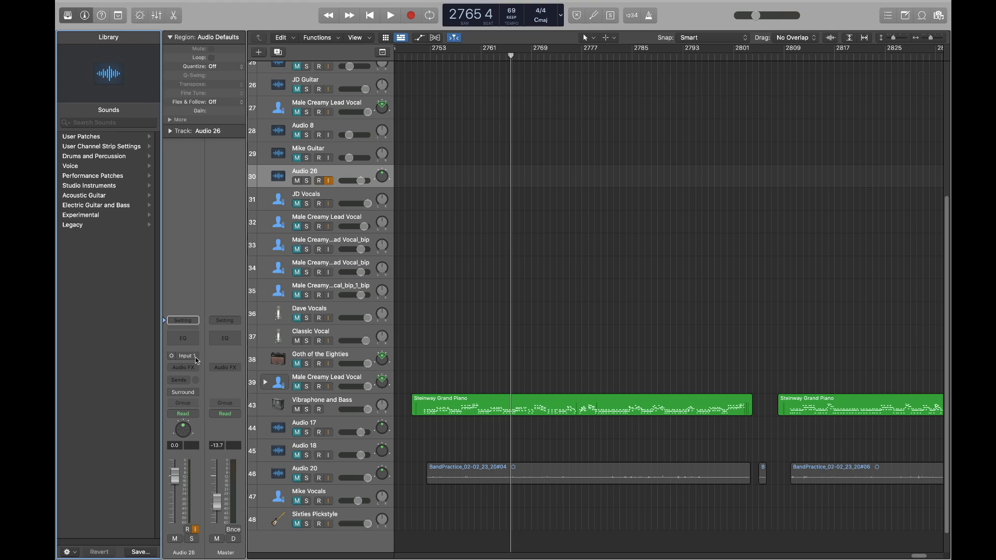
left_click(185, 355)
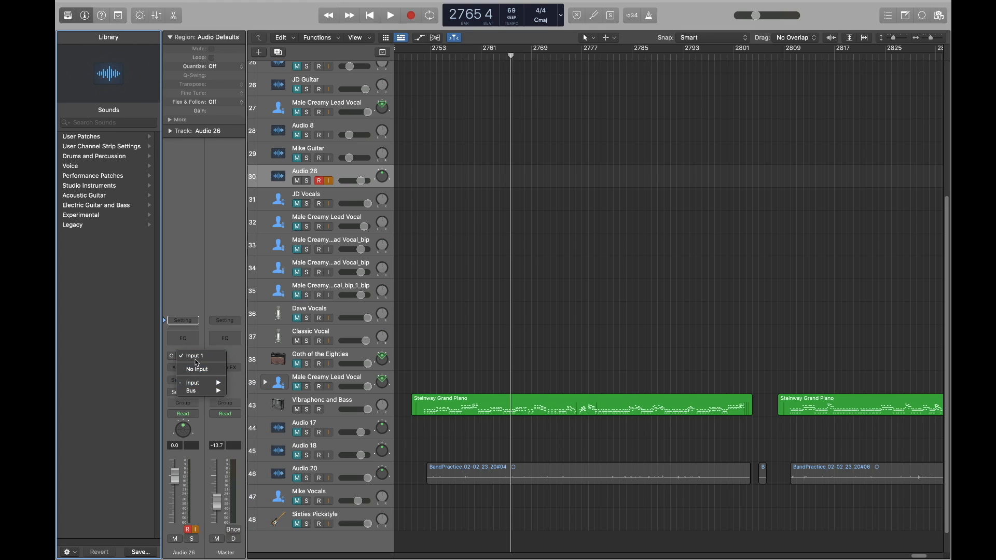
left_click(194, 355)
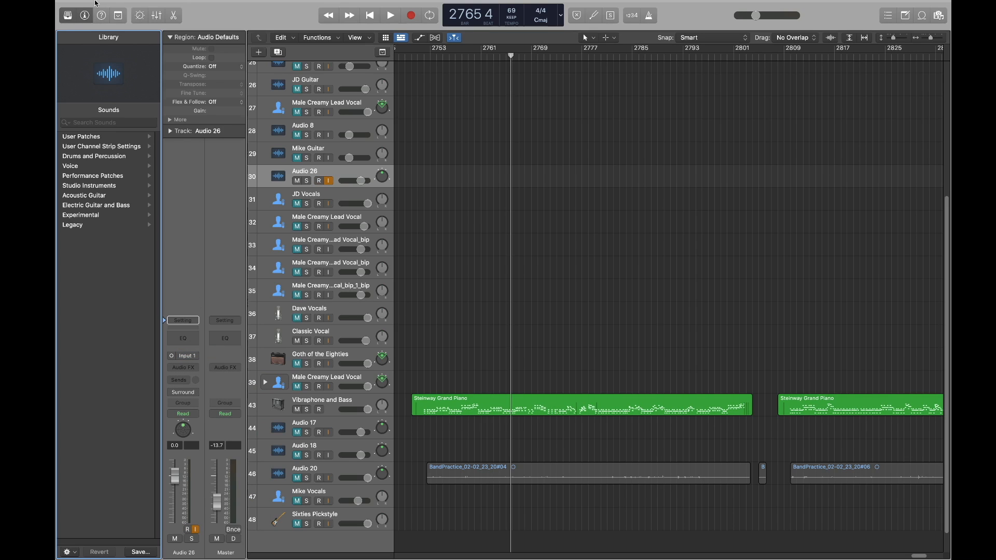
left_click(95, 6)
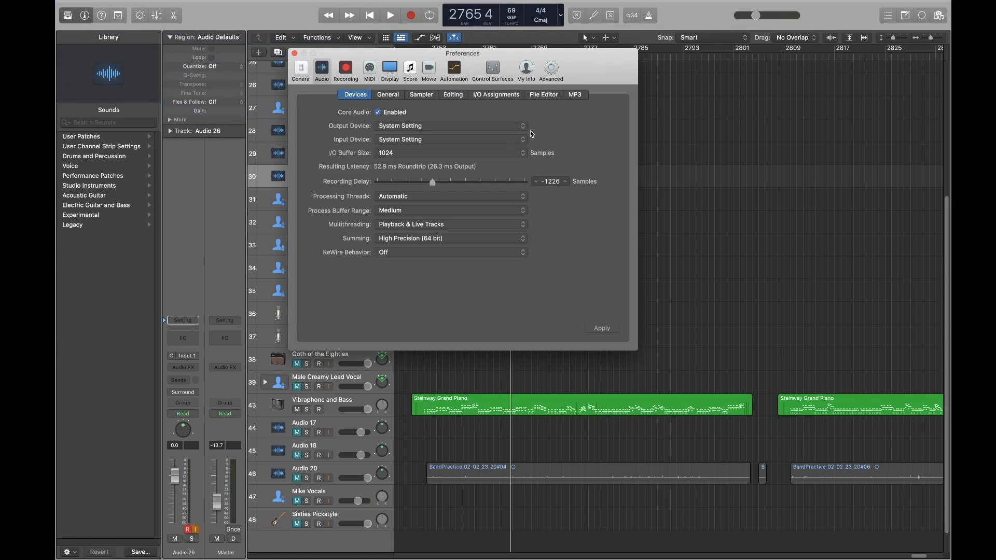
Step: Set Logic Pro's audio devices to Scarlett 2i4 USB, apply, and close Preferences
left_click(451, 125)
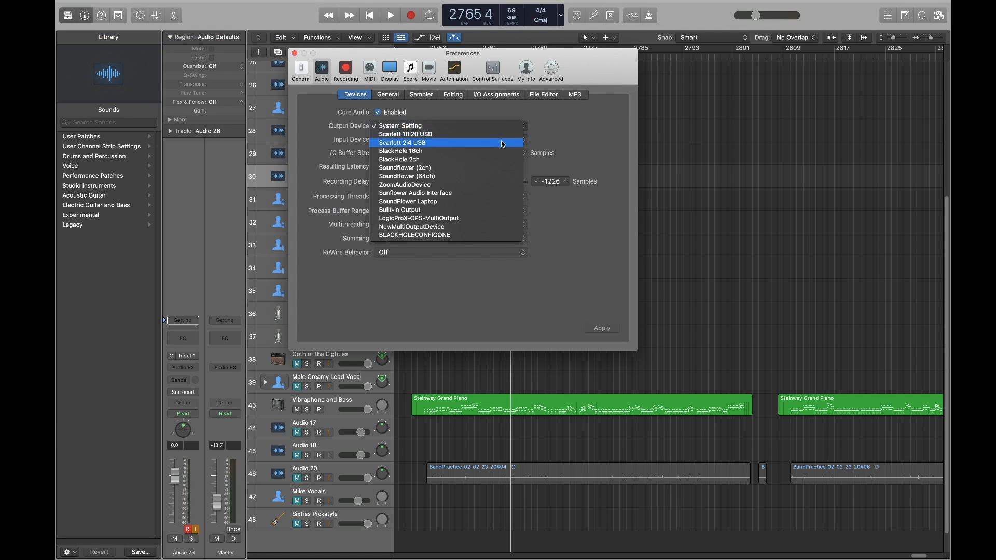
left_click(402, 142)
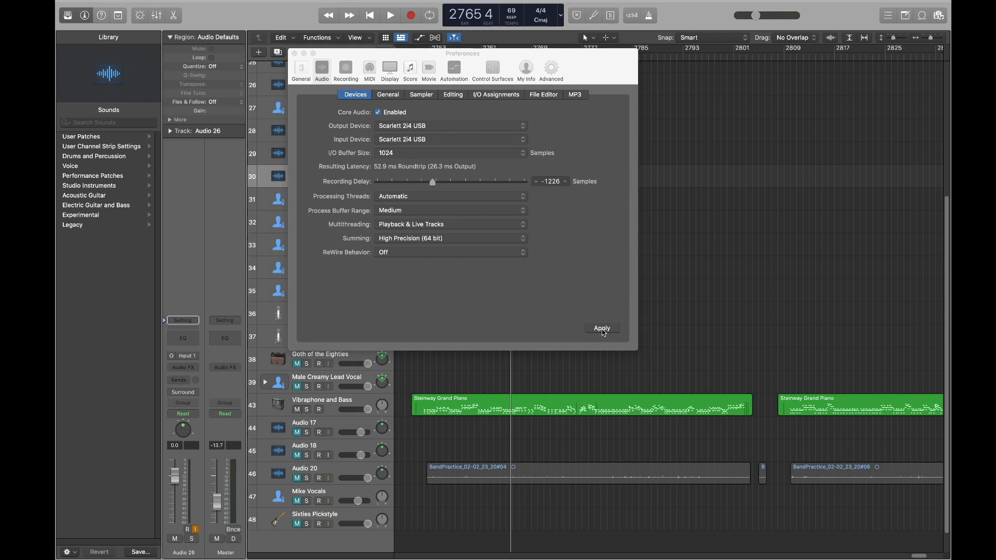
left_click(601, 328)
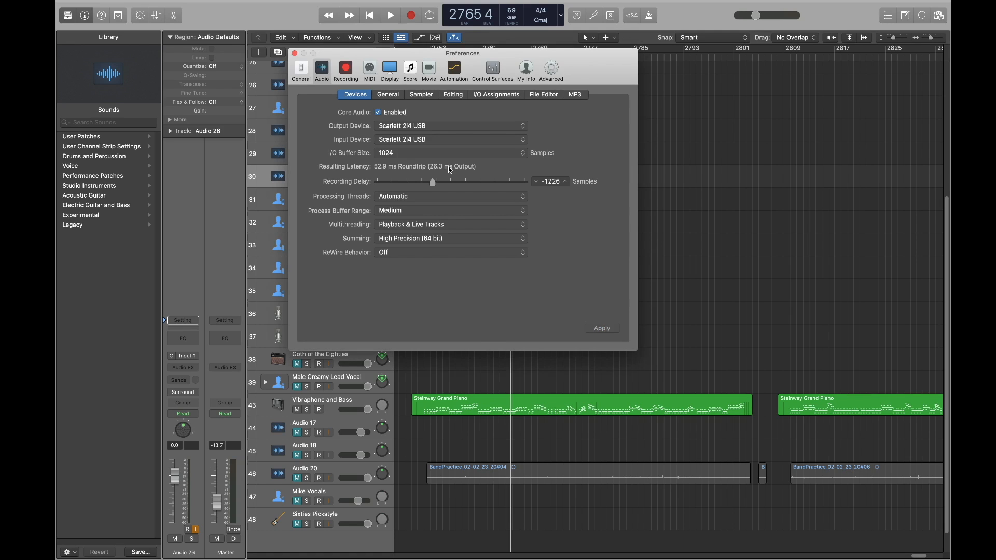
left_click(294, 53)
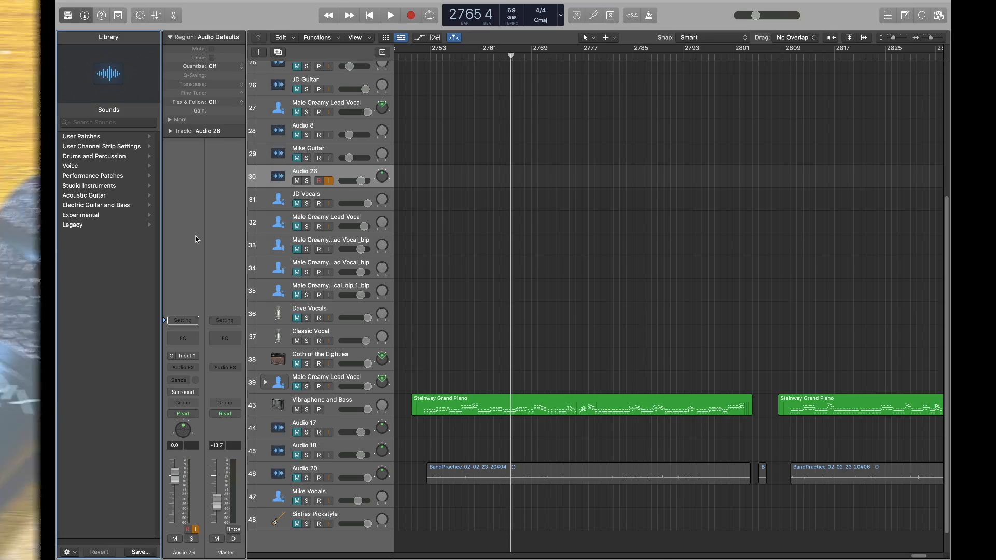
Step: Delete the Audio 26 track and select the Vibraphone and Bass track
left_click(326, 377)
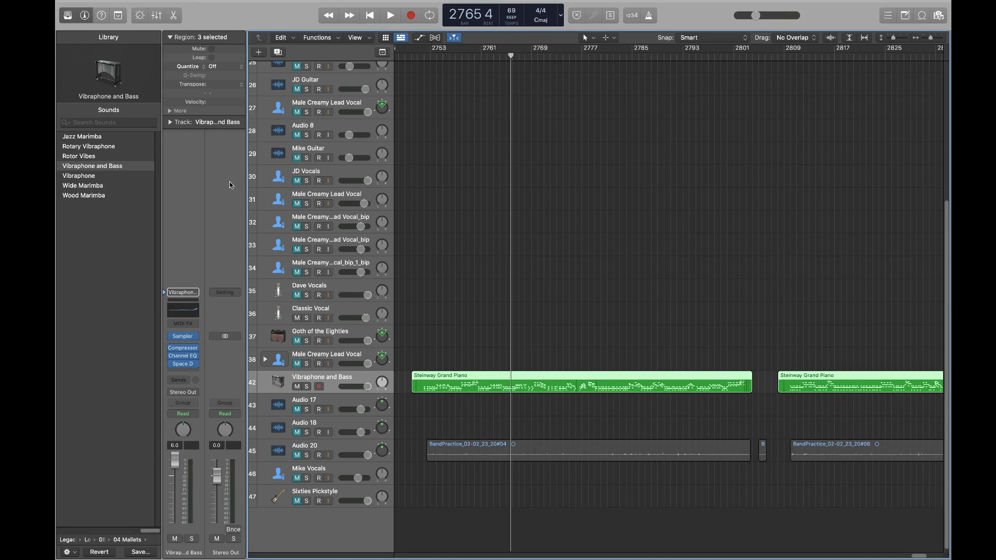
left_click(85, 15)
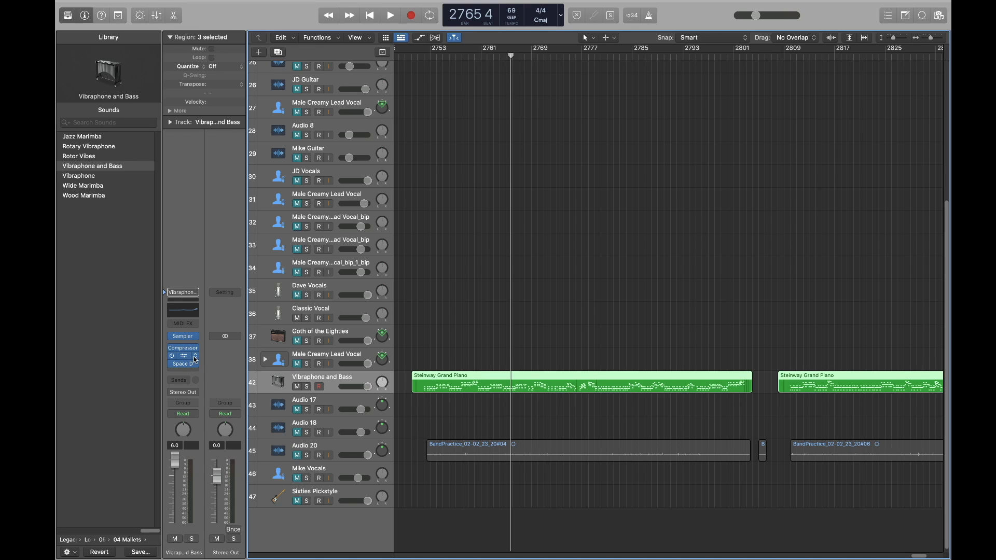
Step: Keep Channel EQ in Vibraphone and Bass's EQ slot and browse effects for the next slot
left_click(182, 348)
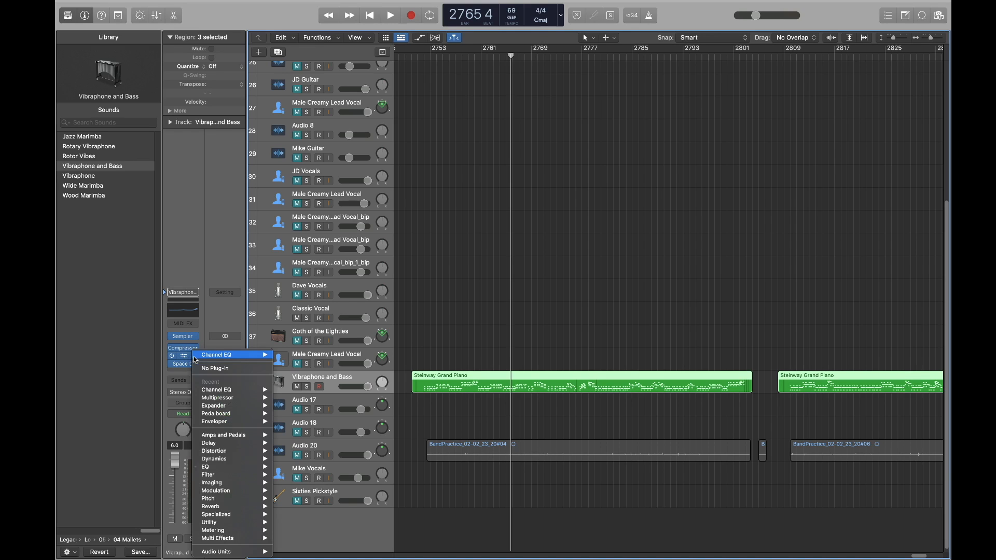
left_click(217, 355)
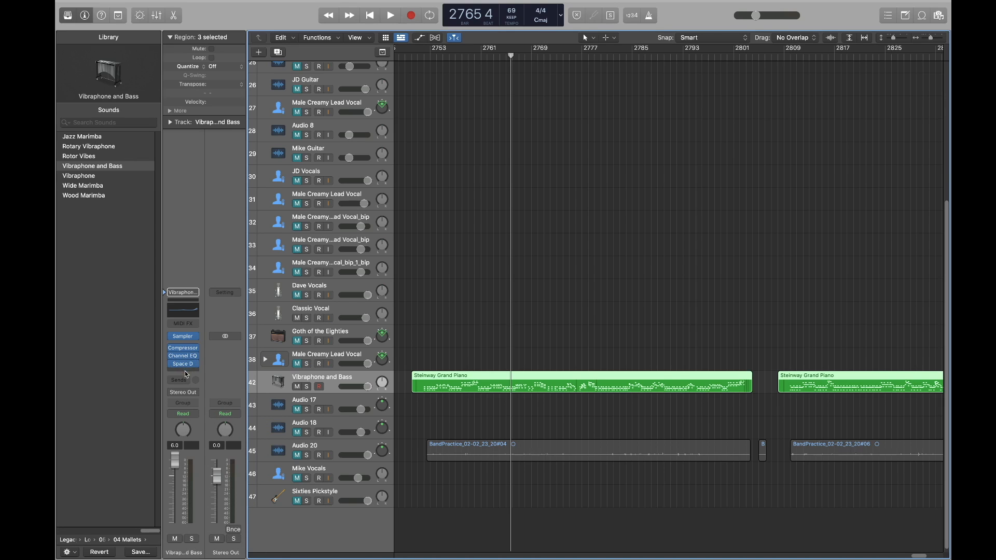
left_click(182, 364)
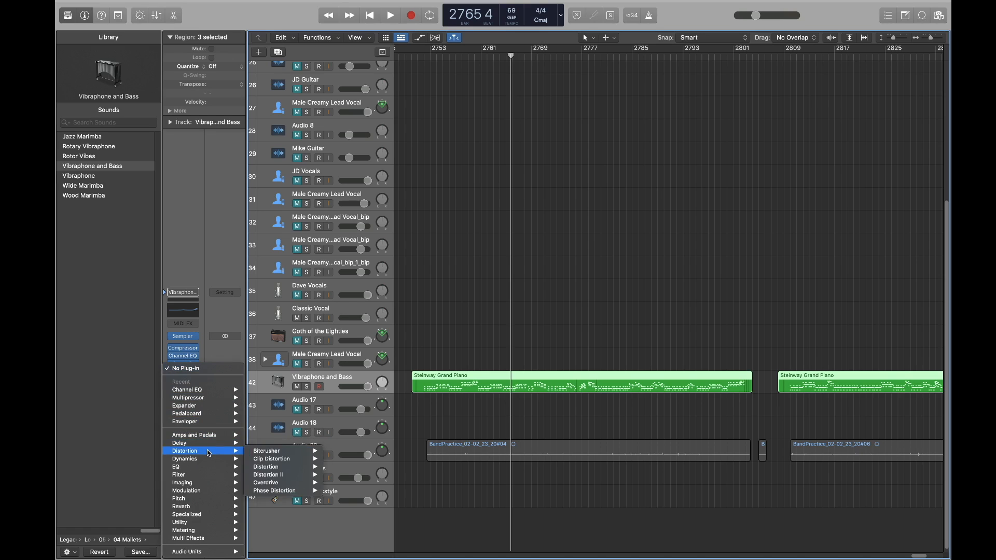
mouse_move(191, 506)
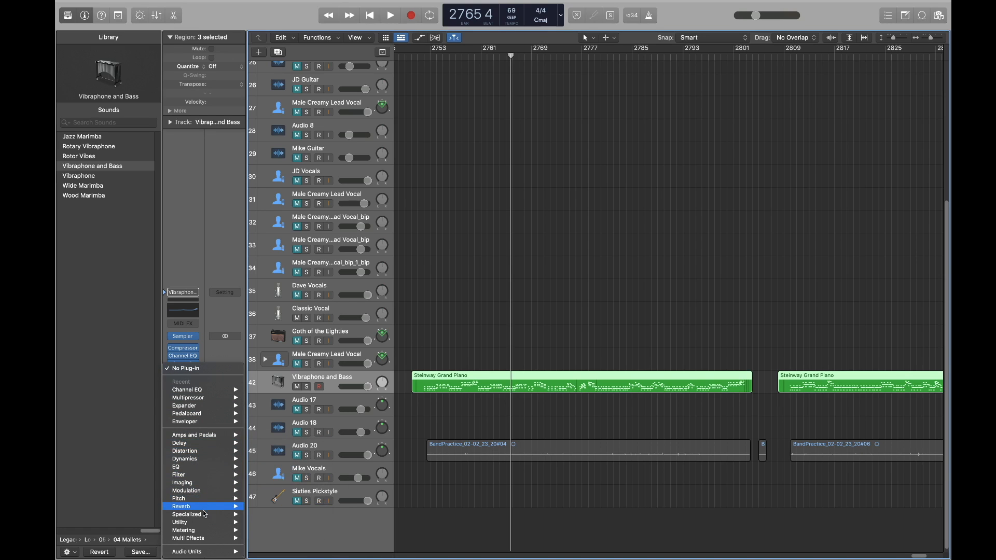
mouse_move(205, 491)
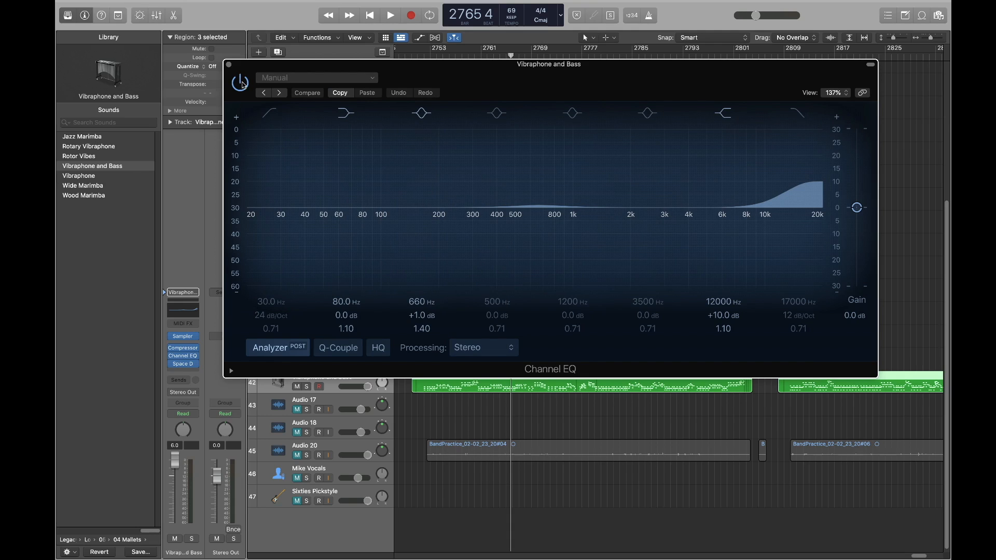
mouse_move(235, 75)
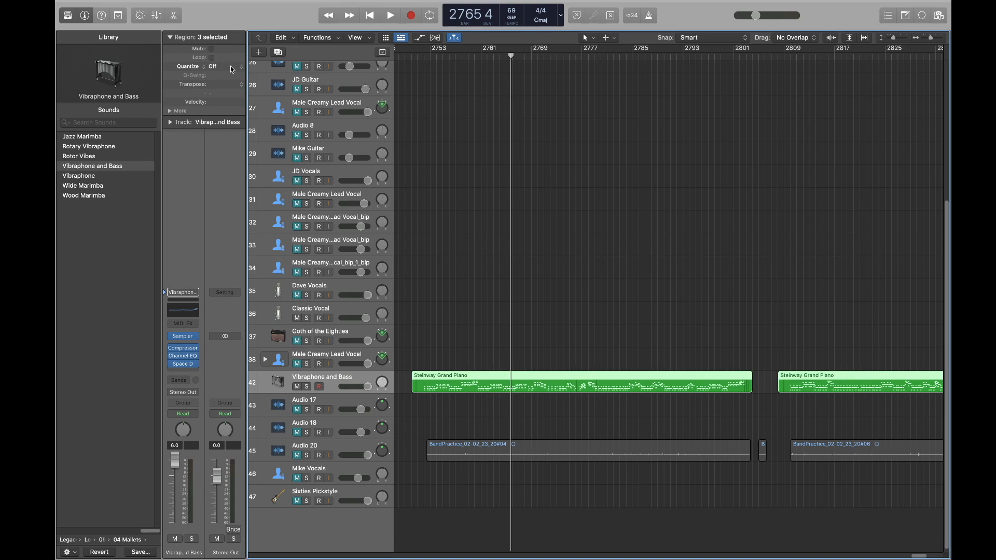
Step: Close the Channel EQ window showing the +10 dB boost at 12000 Hz
left_click(467, 217)
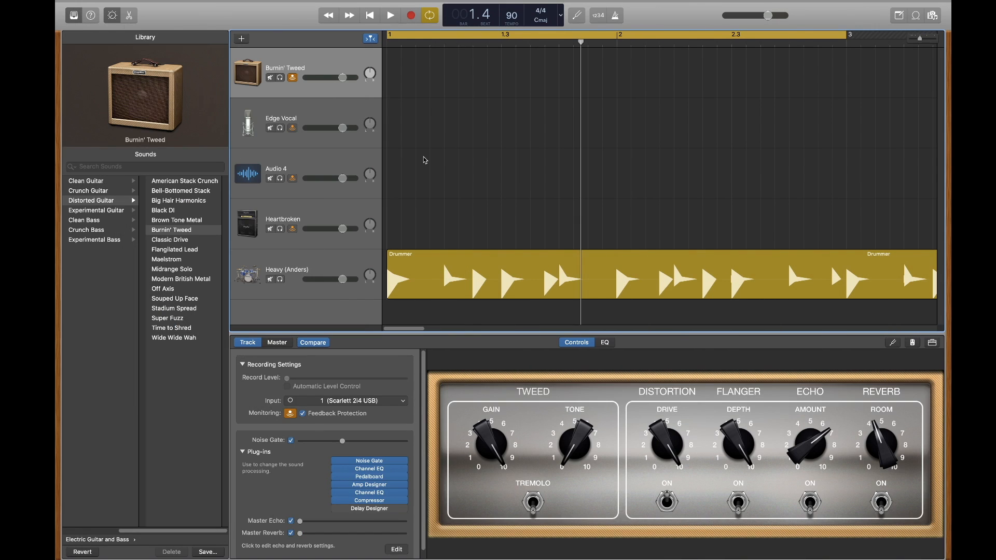
Step: Swap Amp Designer on the Burnin' Tweed track for a Single Band EQ
left_click(111, 15)
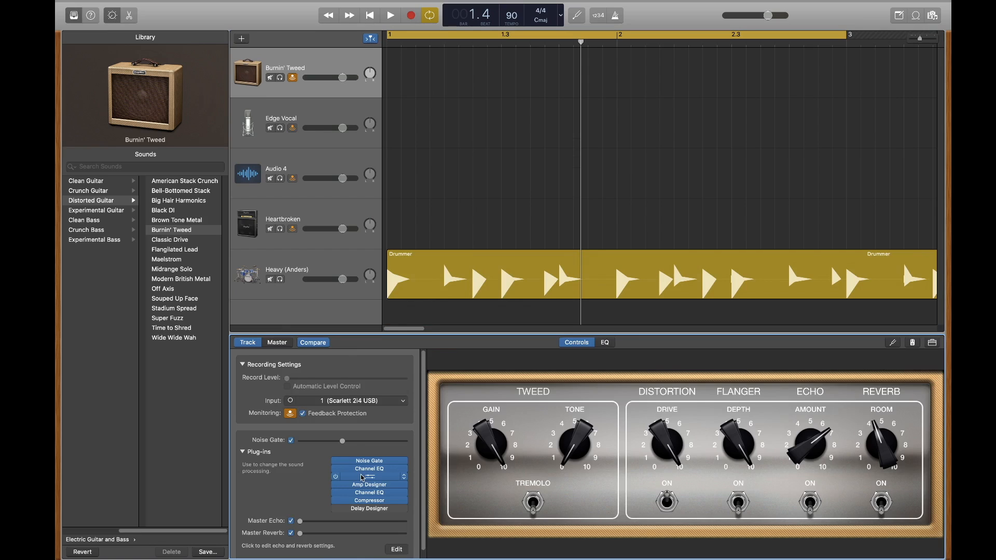
left_click(368, 484)
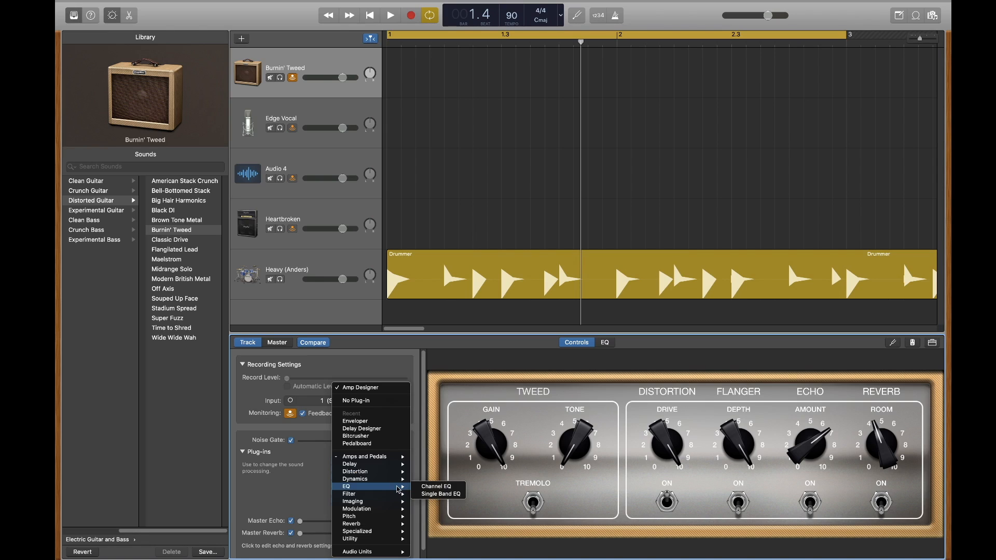
left_click(436, 486)
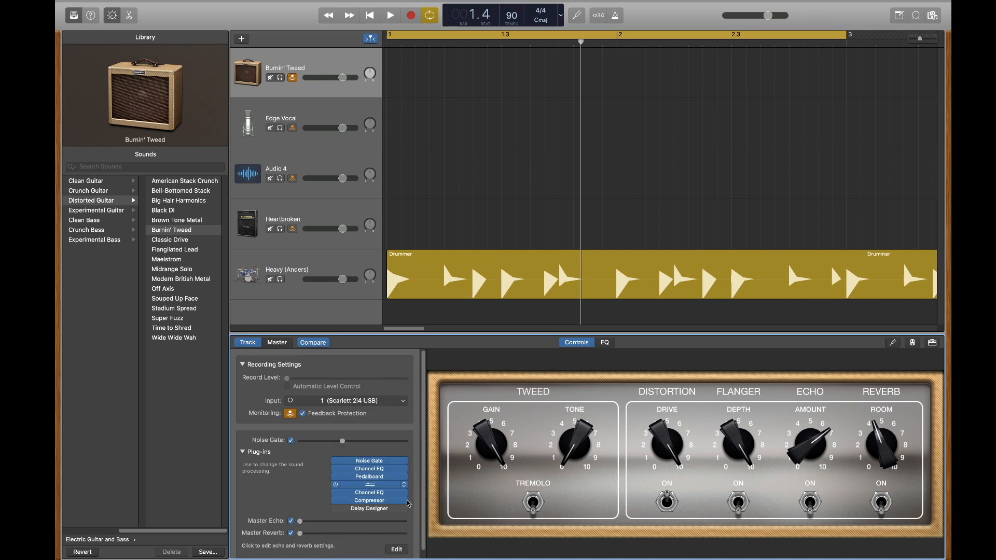
left_click(369, 484)
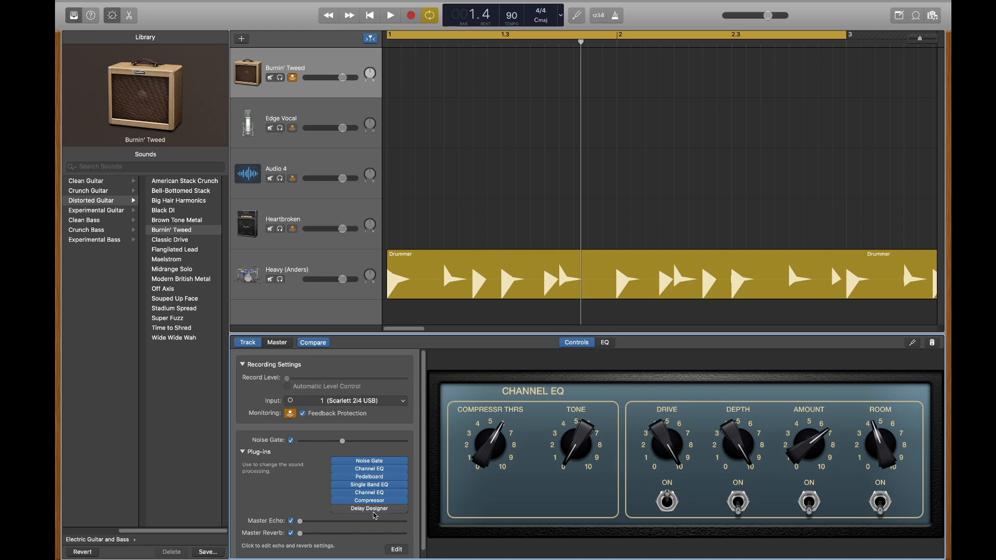
Step: Insert SilverVerb in the Burnin' Tweed track's empty plug-in slot and set Dry to 71%
left_click(369, 493)
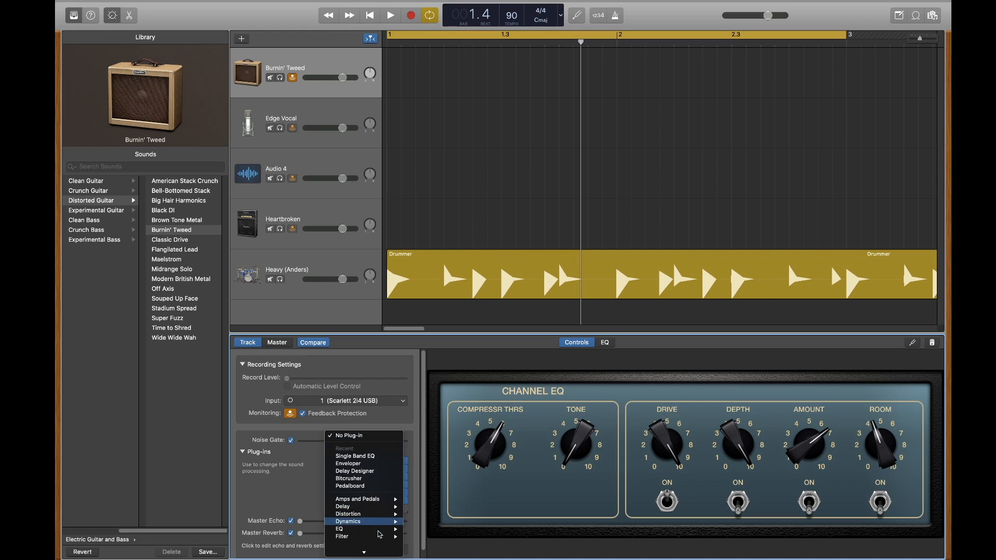
mouse_move(345, 538)
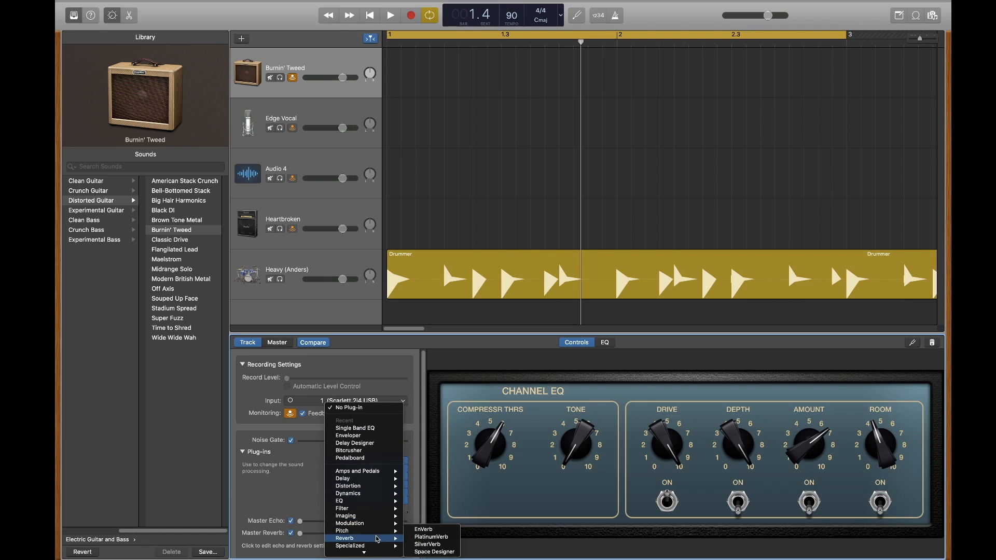
left_click(428, 545)
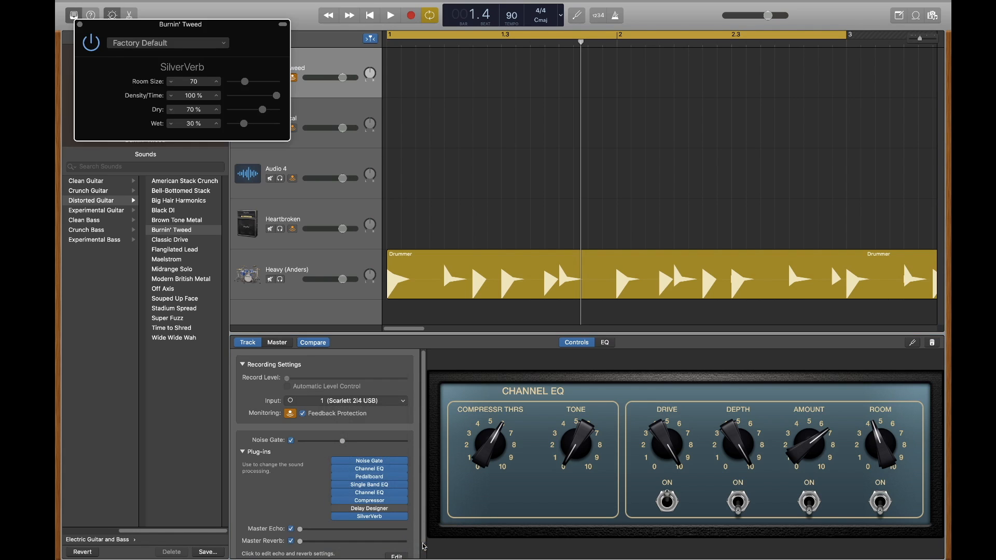
left_click_drag(180, 25, 287, 75)
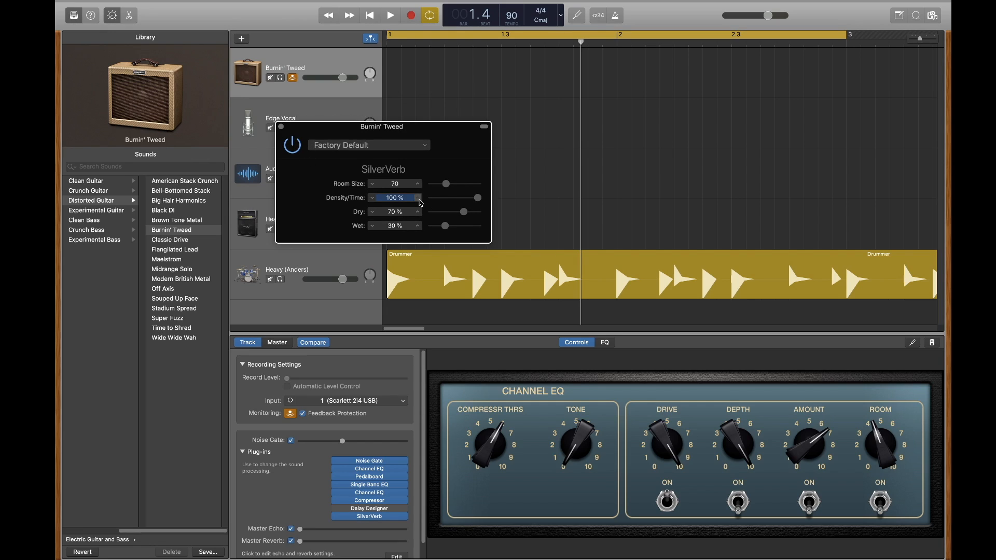
left_click(417, 209)
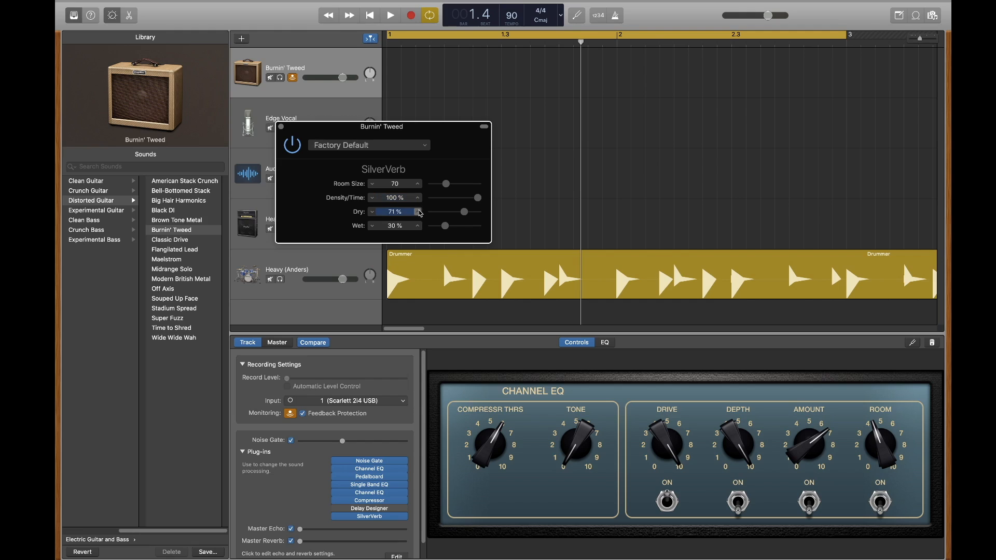